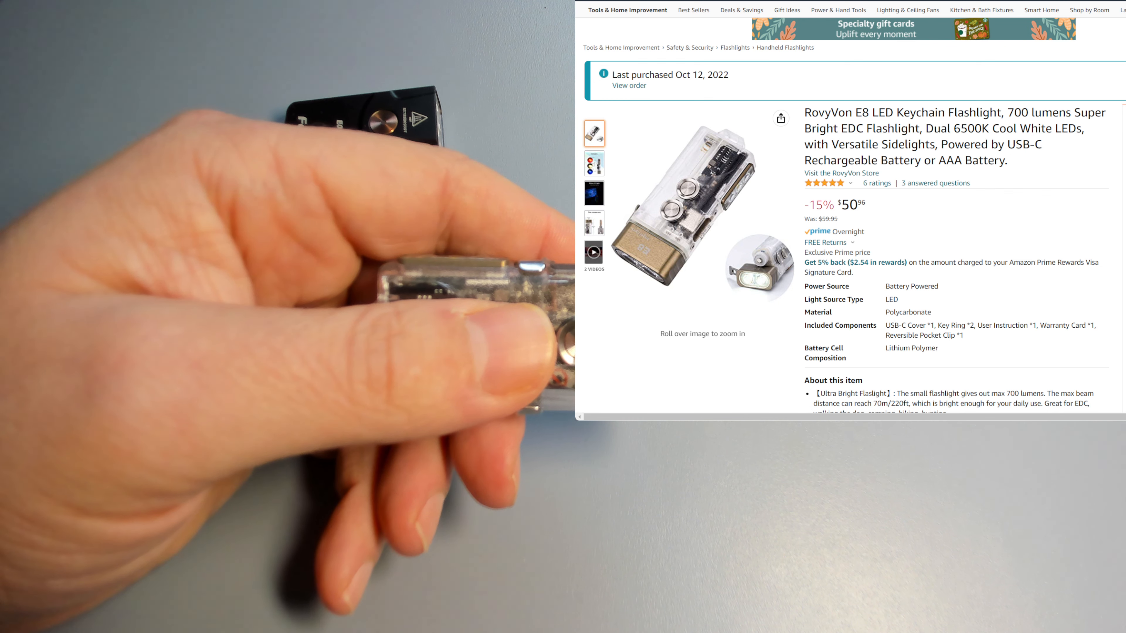
{"action": "scroll", "scroll_direction": "down", "scroll_amount": 3}
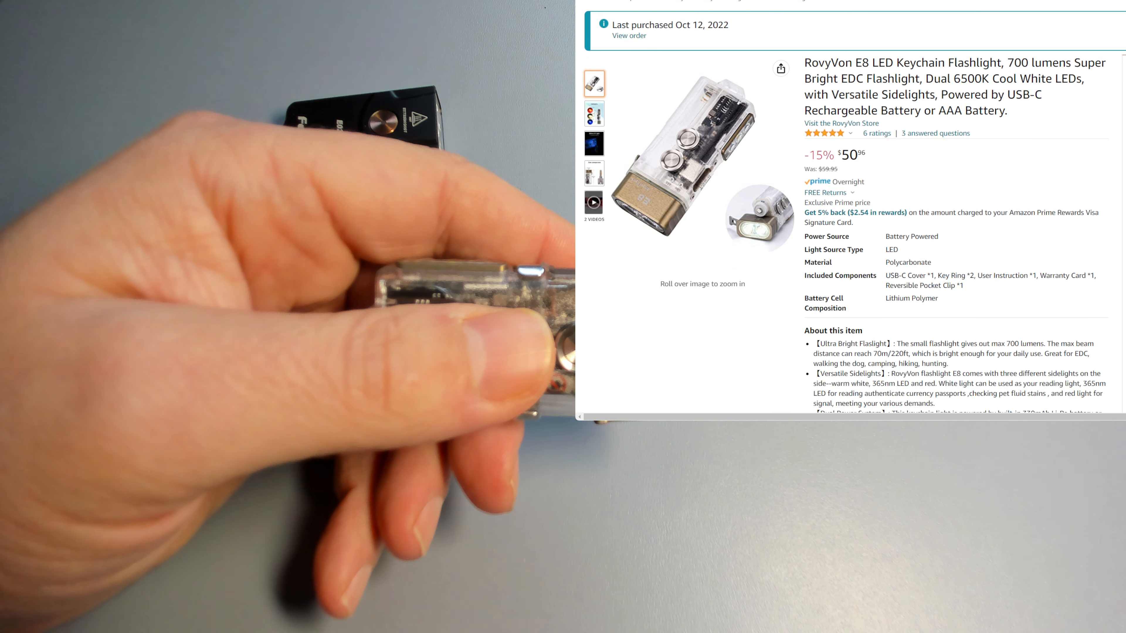
{"action": "scroll", "scroll_direction": "down", "scroll_amount": 3}
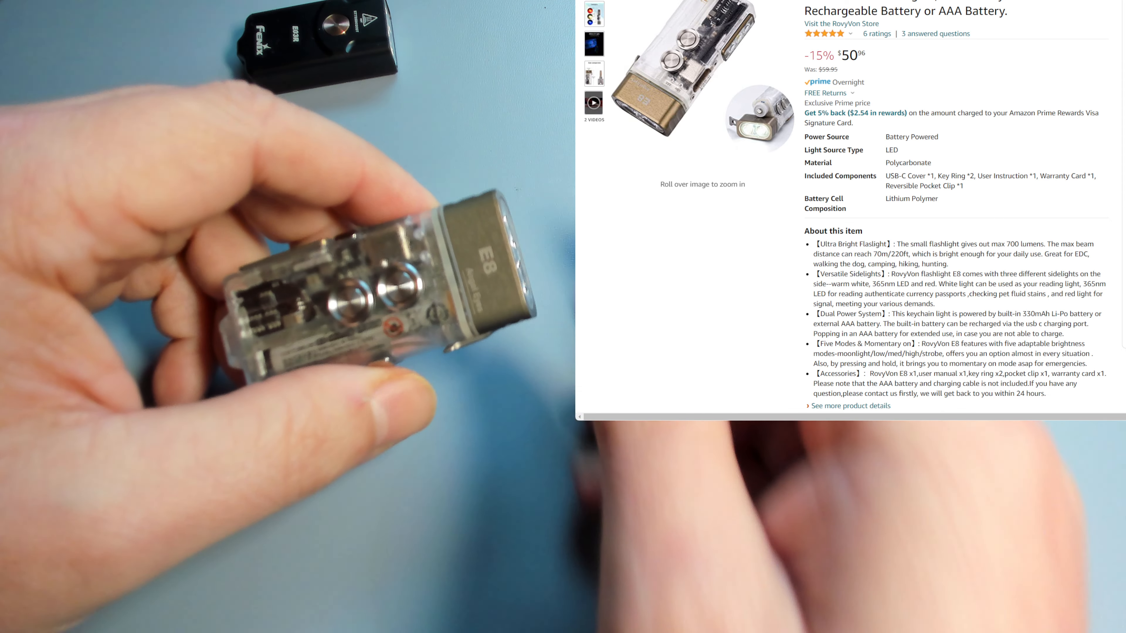